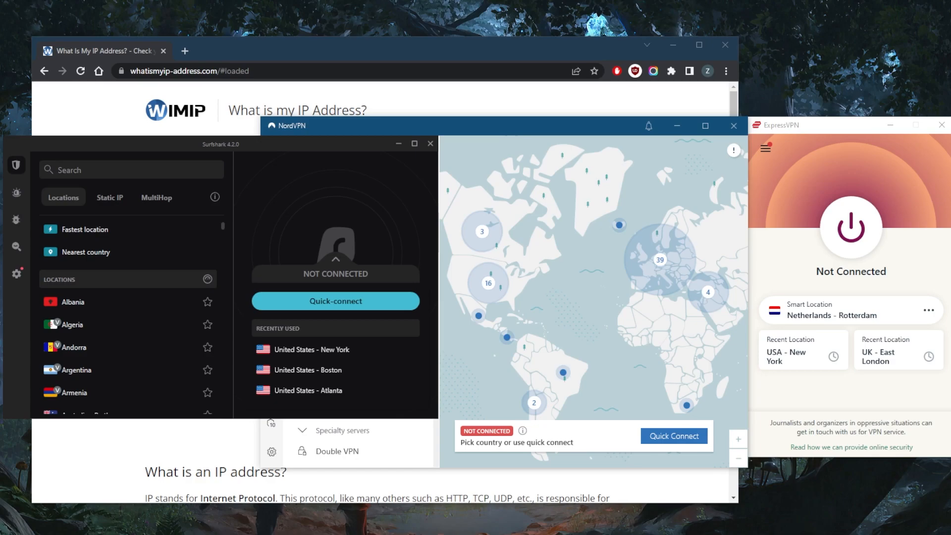
mouse_move(814, 201)
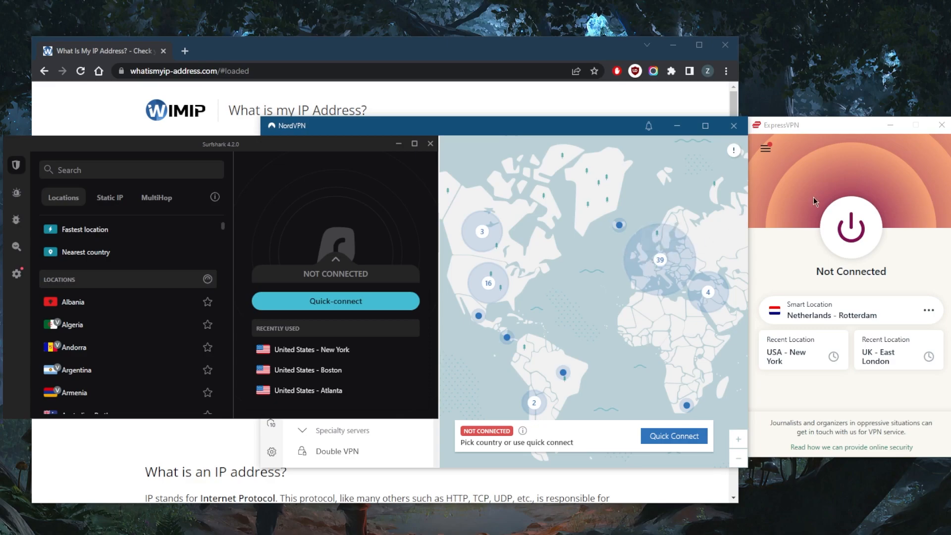
mouse_move(791, 207)
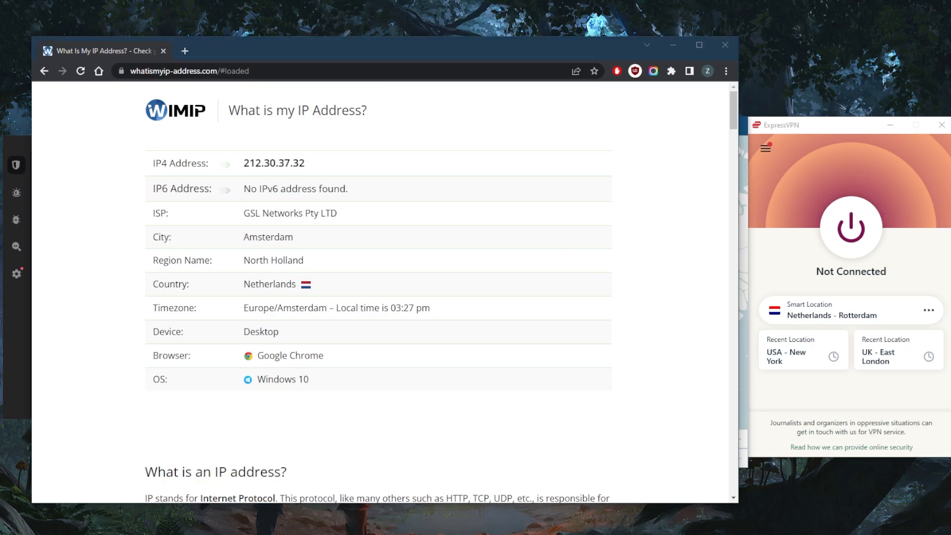
Connect ExpressVPN to USA - New York and reload the IP checker to show a New York address
click(801, 350)
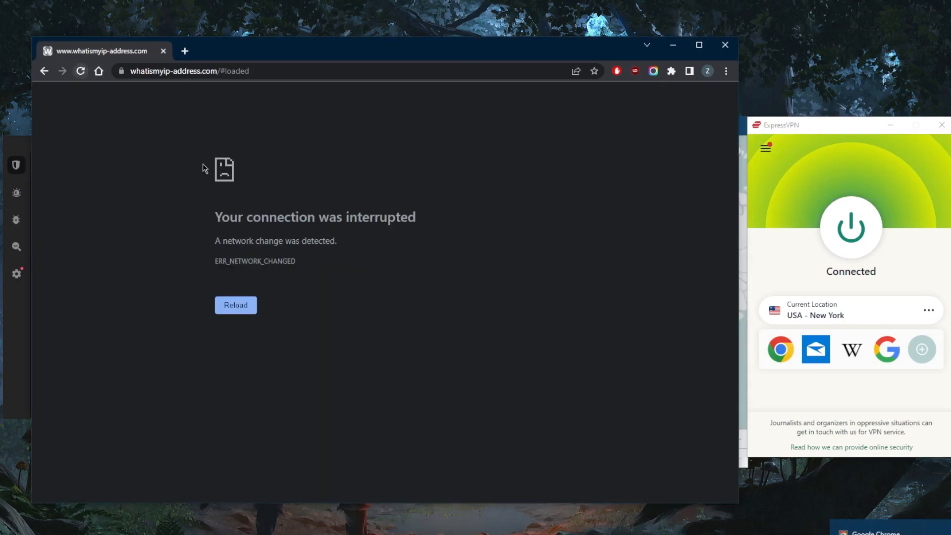
click(235, 304)
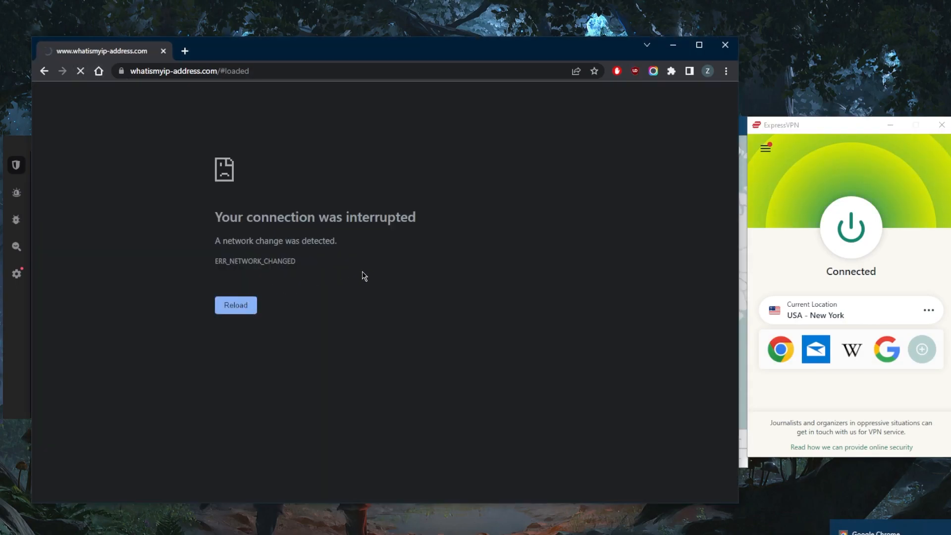
click(236, 305)
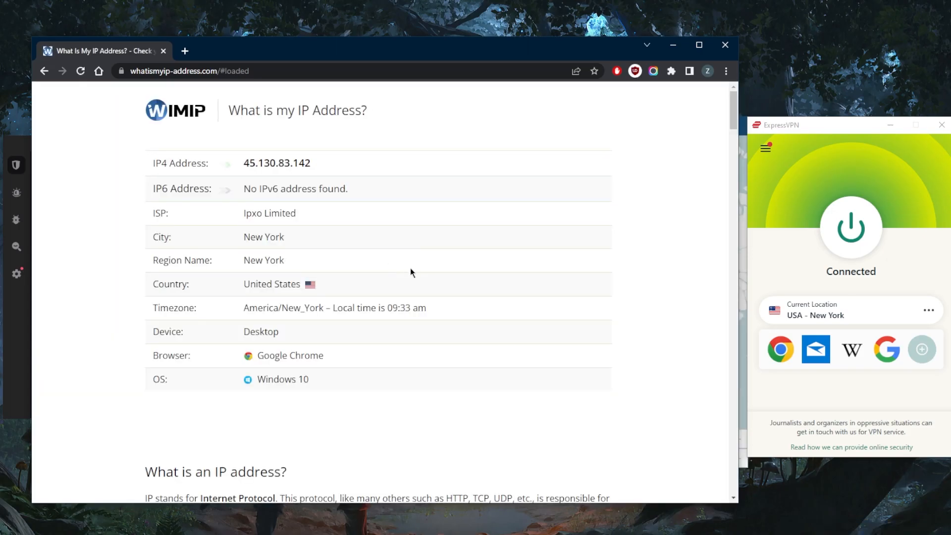
mouse_move(515, 350)
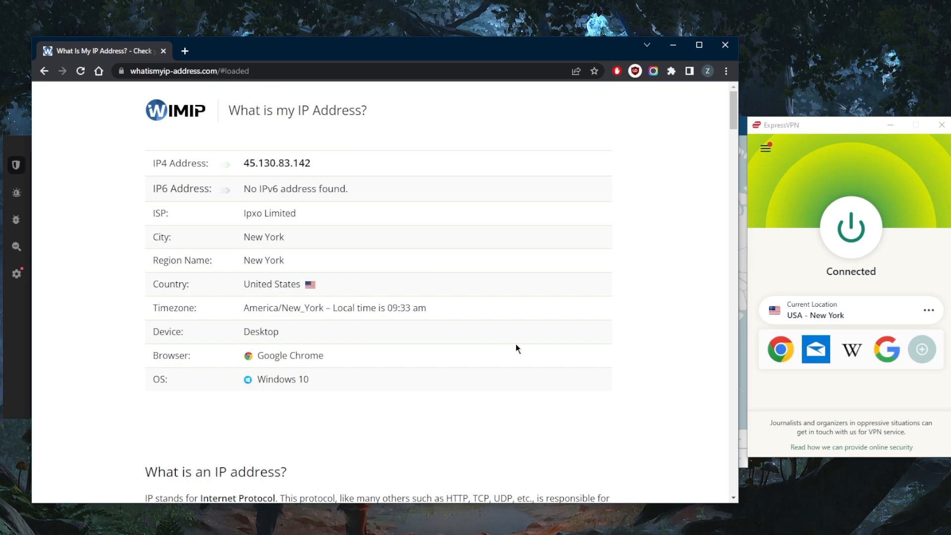
mouse_move(696, 423)
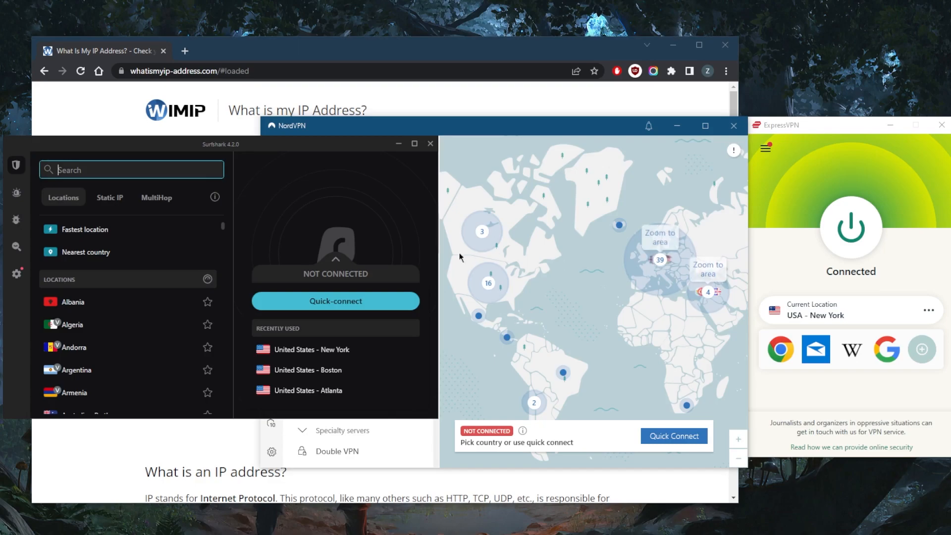
mouse_move(608, 272)
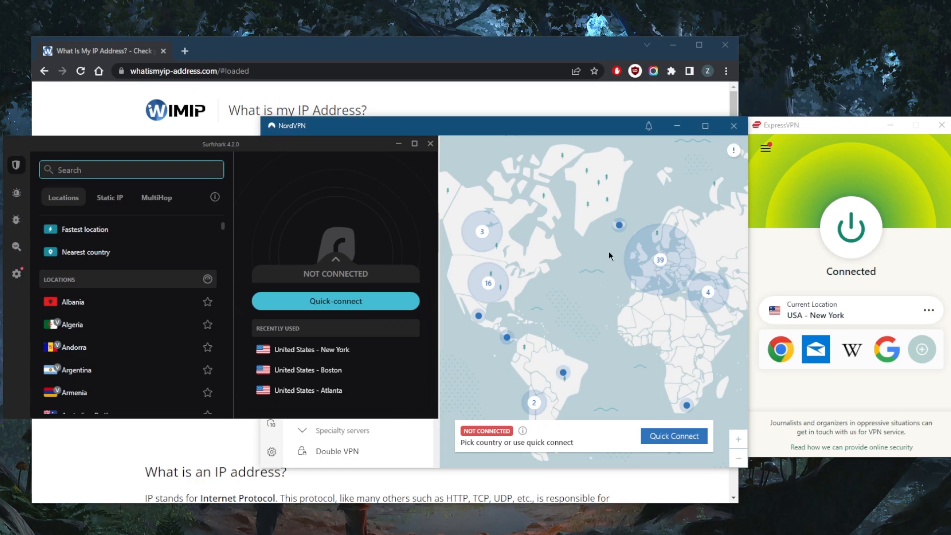
mouse_move(595, 218)
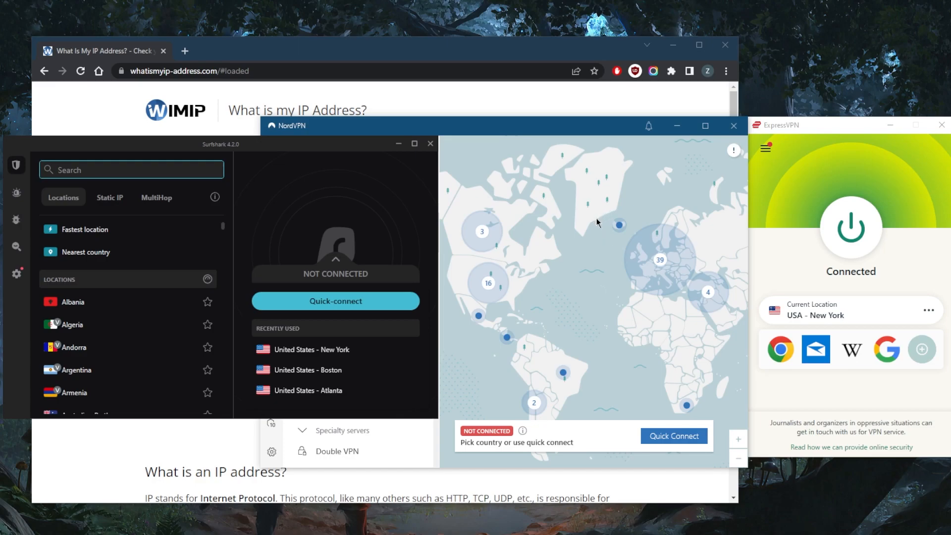
mouse_move(778, 199)
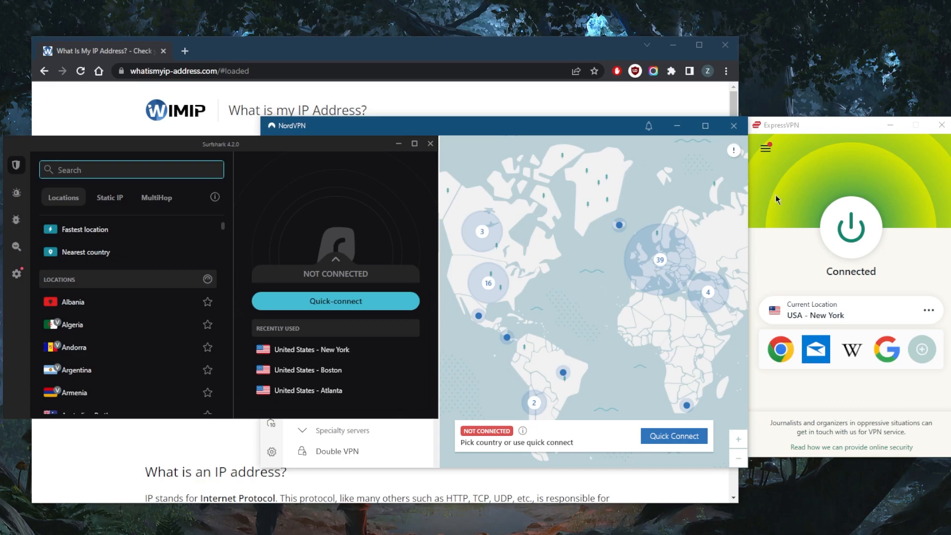
mouse_move(474, 210)
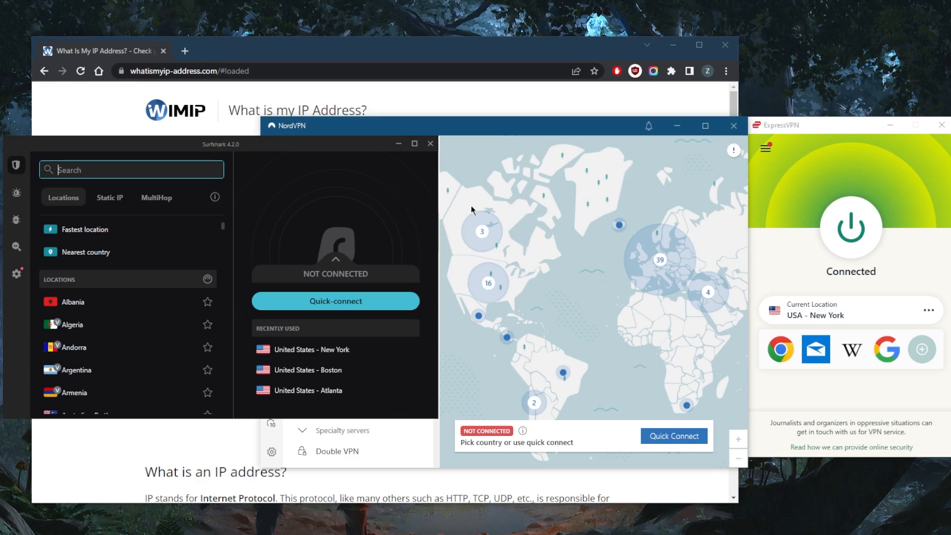
mouse_move(551, 237)
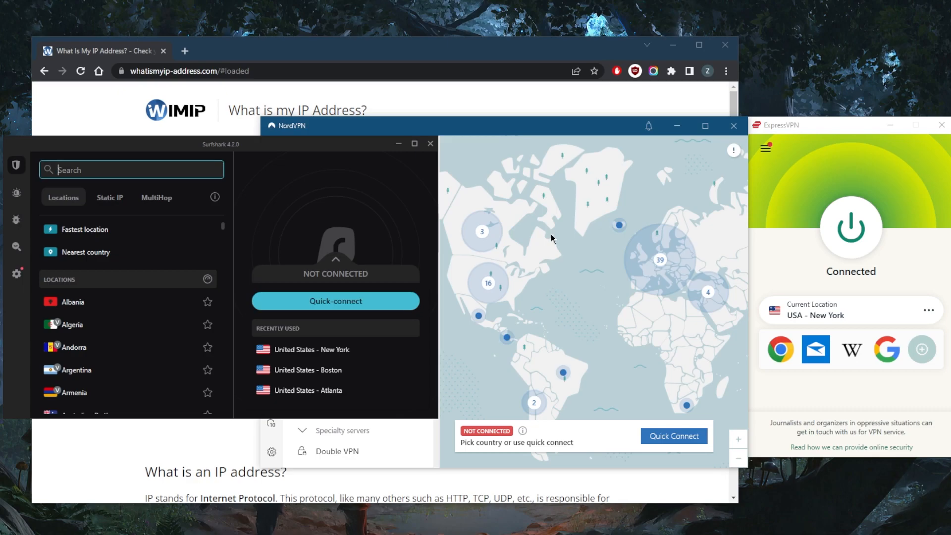
mouse_move(761, 212)
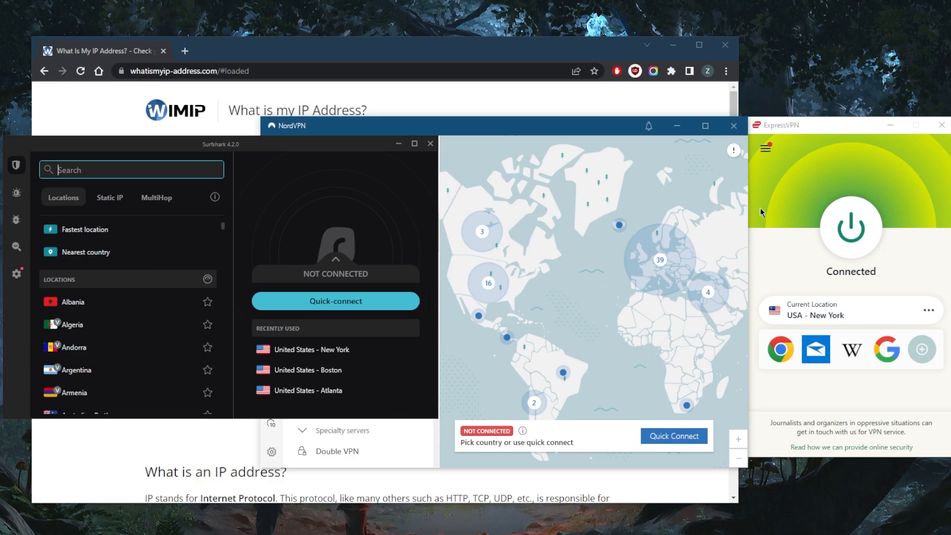
mouse_move(783, 201)
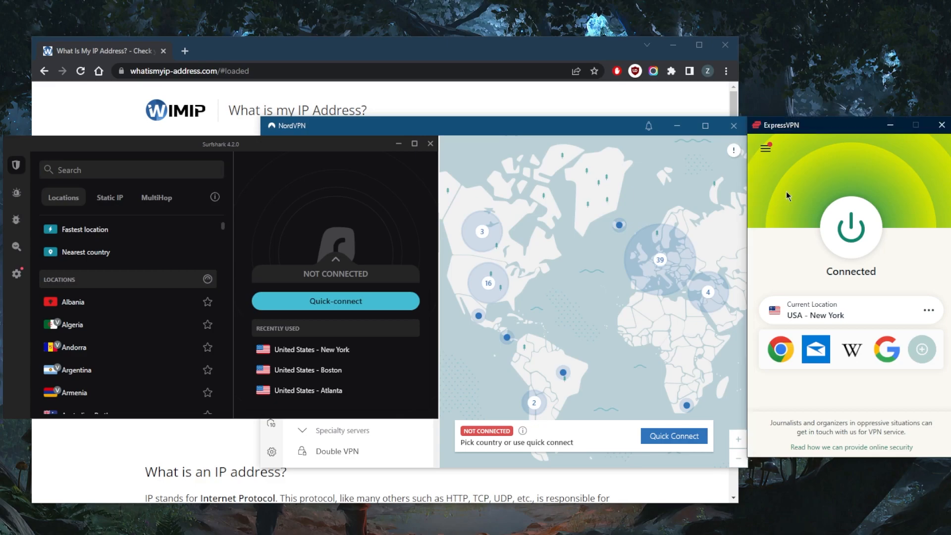
mouse_move(734, 197)
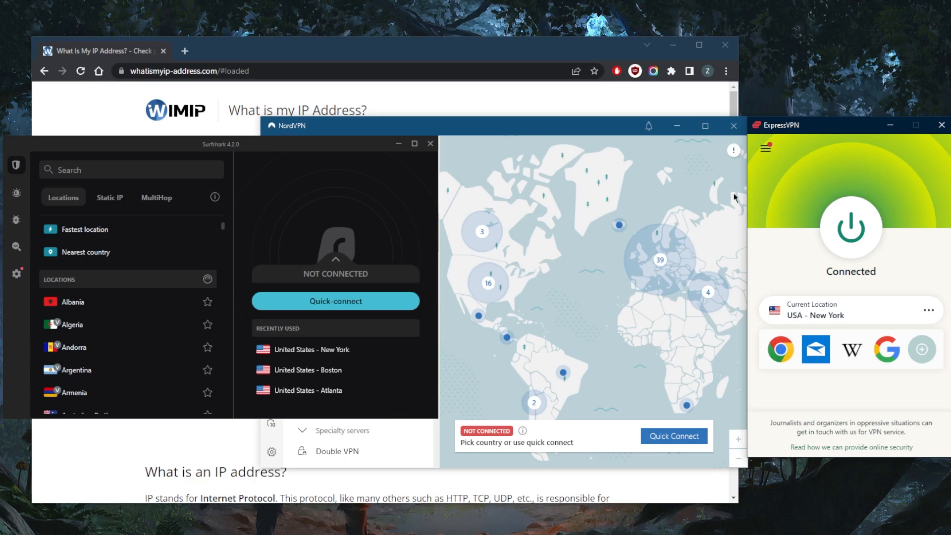
mouse_move(374, 149)
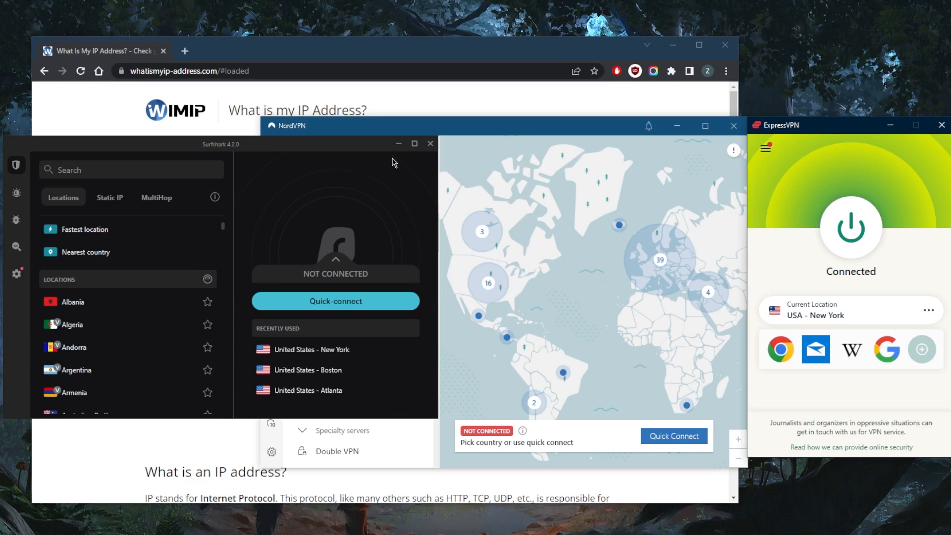
mouse_move(483, 200)
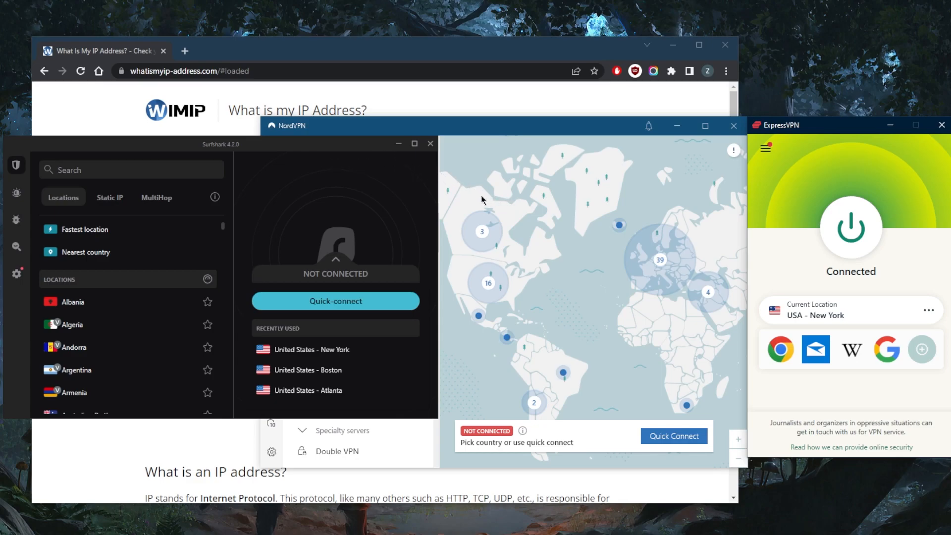
mouse_move(464, 194)
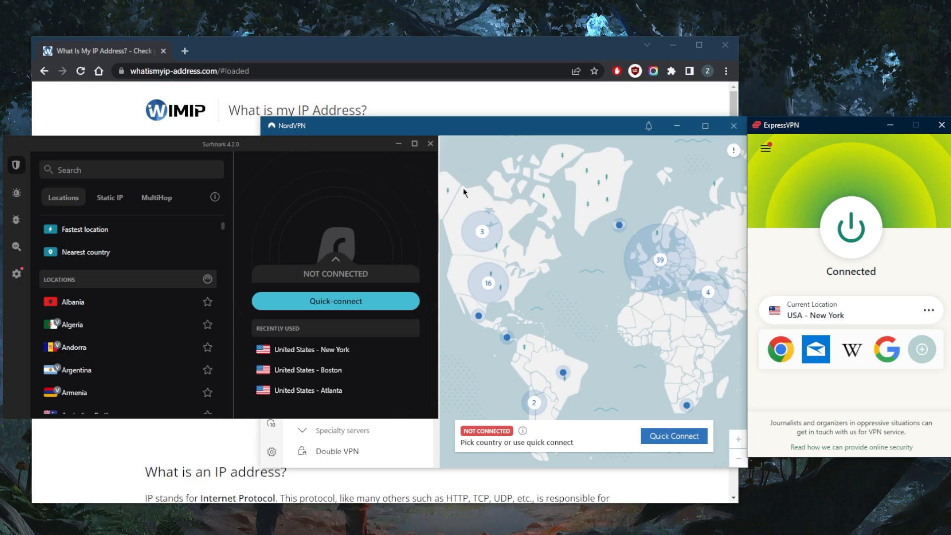
mouse_move(787, 195)
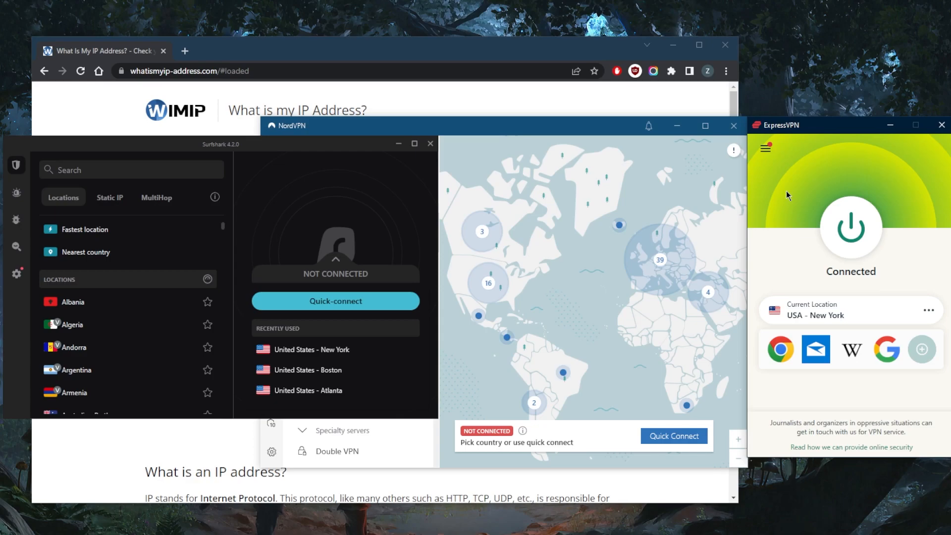
mouse_move(534, 182)
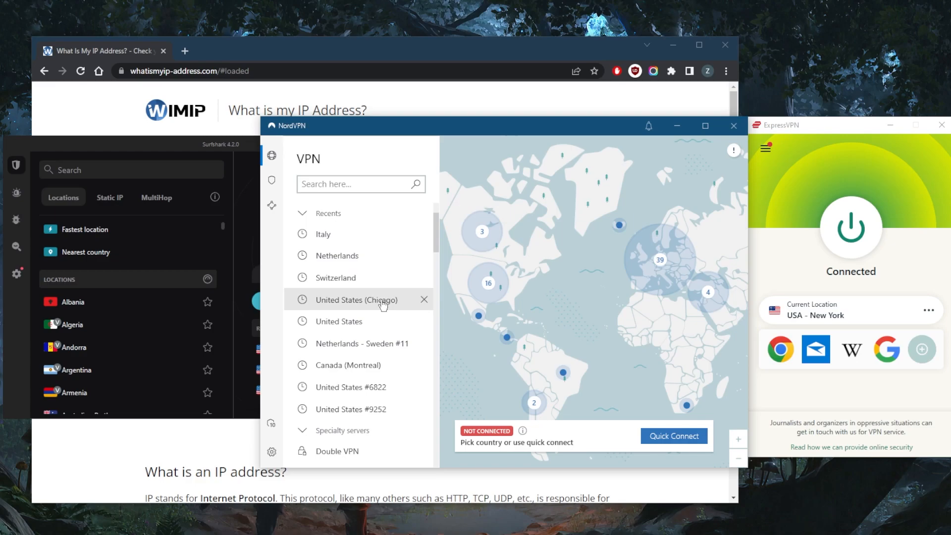
mouse_move(531, 255)
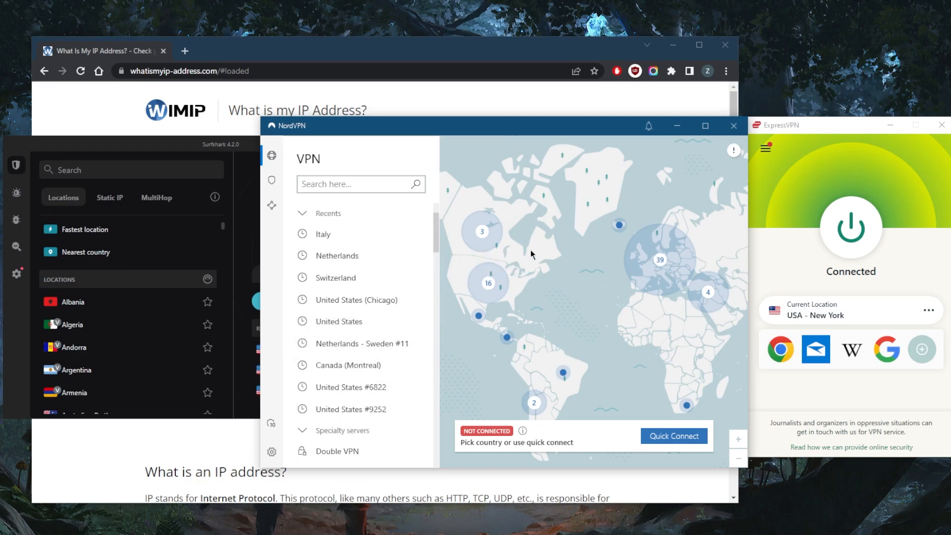
mouse_move(290, 179)
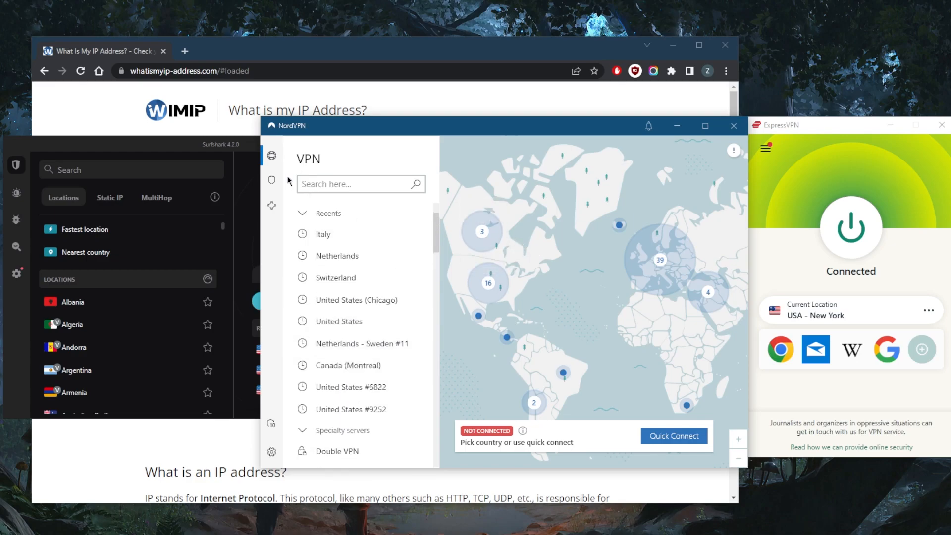
mouse_move(62, 241)
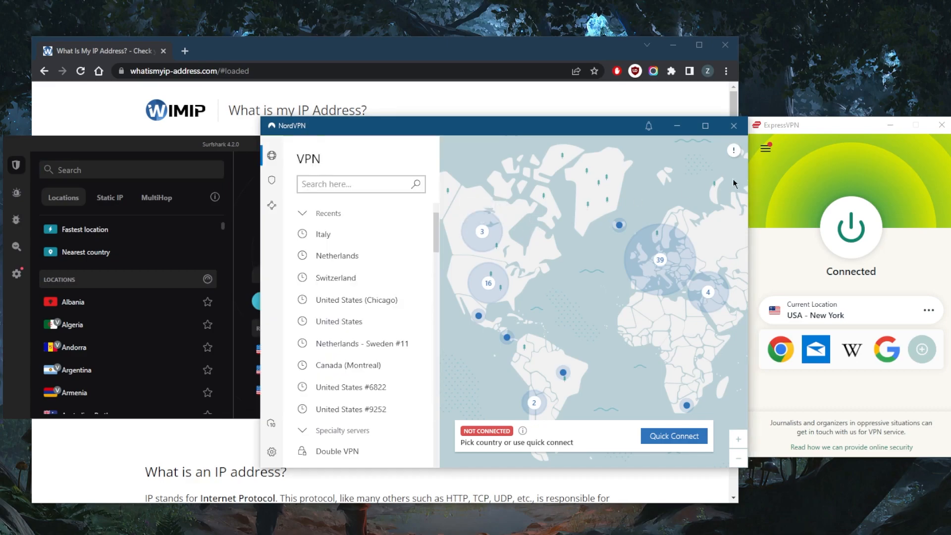
mouse_move(569, 228)
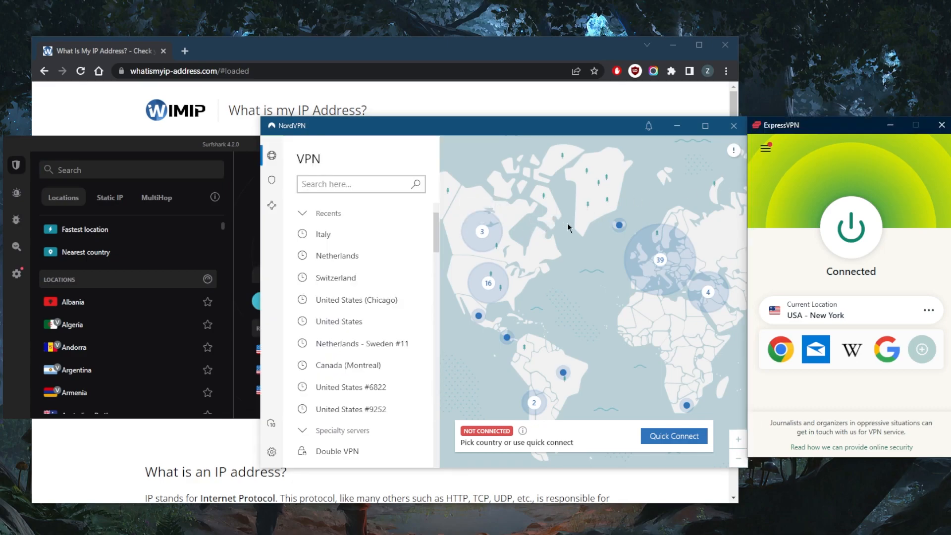